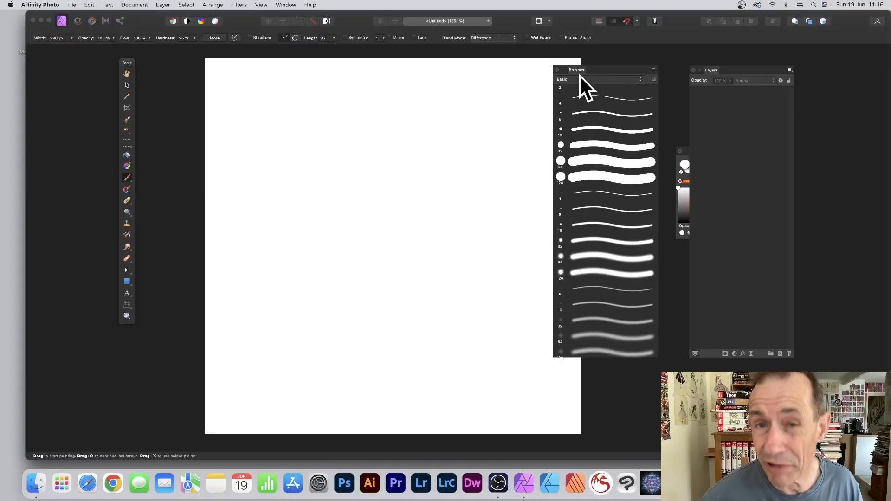
mouse_move(607, 305)
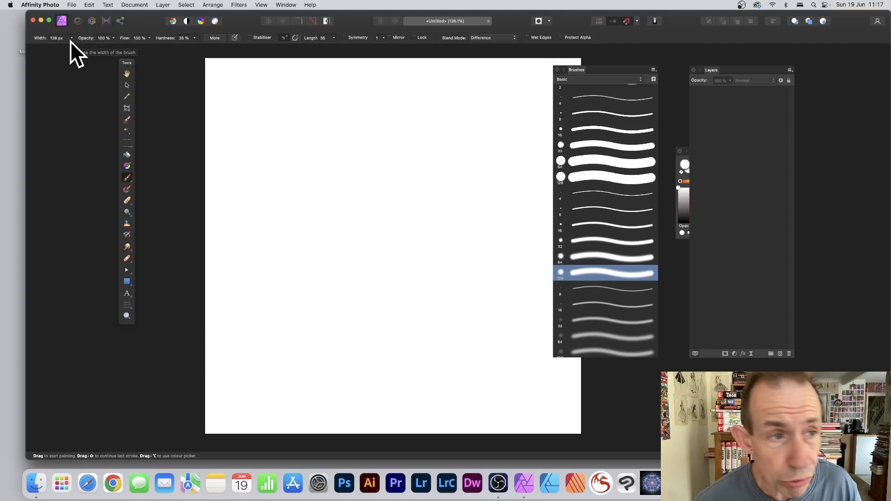
Widen the soft round Basic brush to 430 px using the Width slider
drag(54, 46, 86, 47)
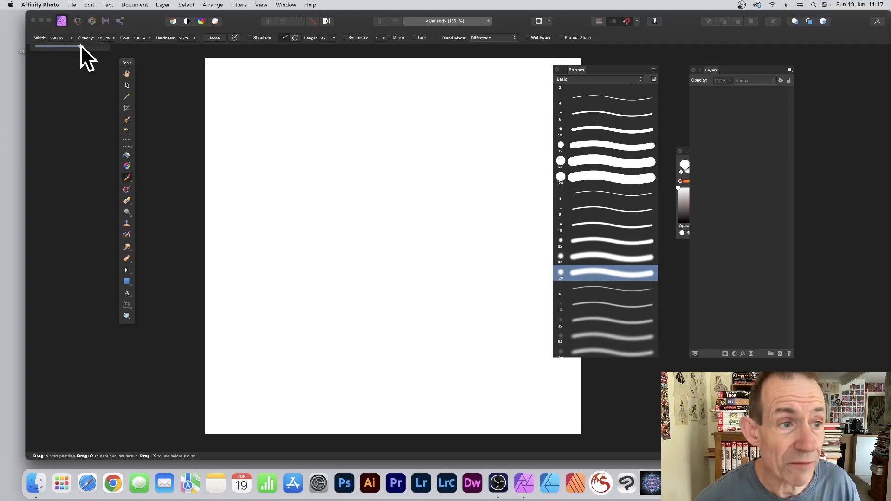
drag(77, 46, 88, 46)
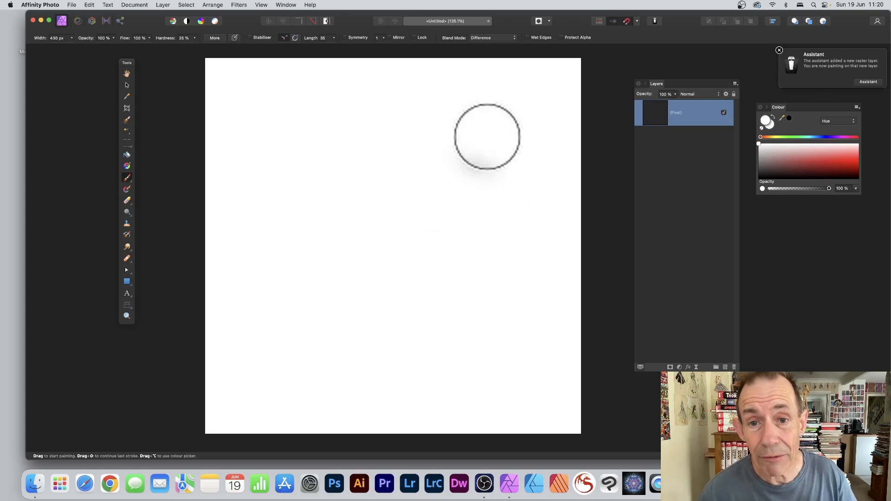
Paint overlapping sweeping Difference-mode strokes until the canvas is covered in inverting black, grey and white swirls
drag(486, 136, 335, 235)
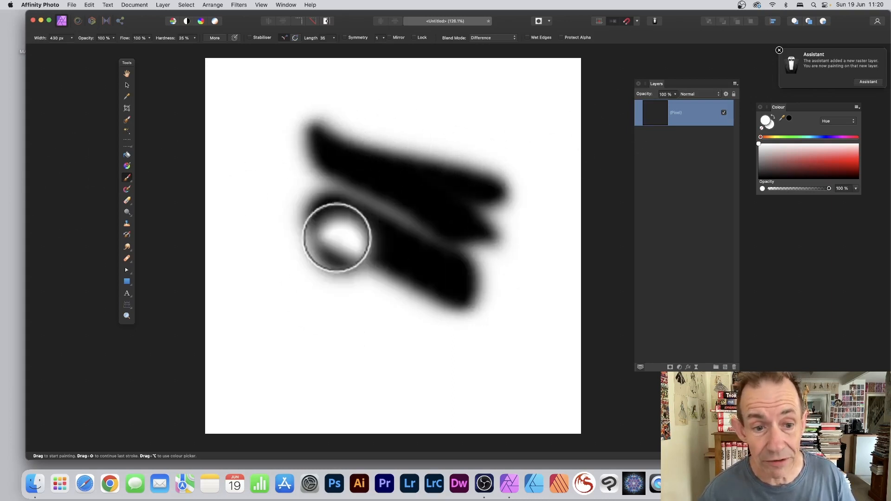
drag(335, 236, 548, 182)
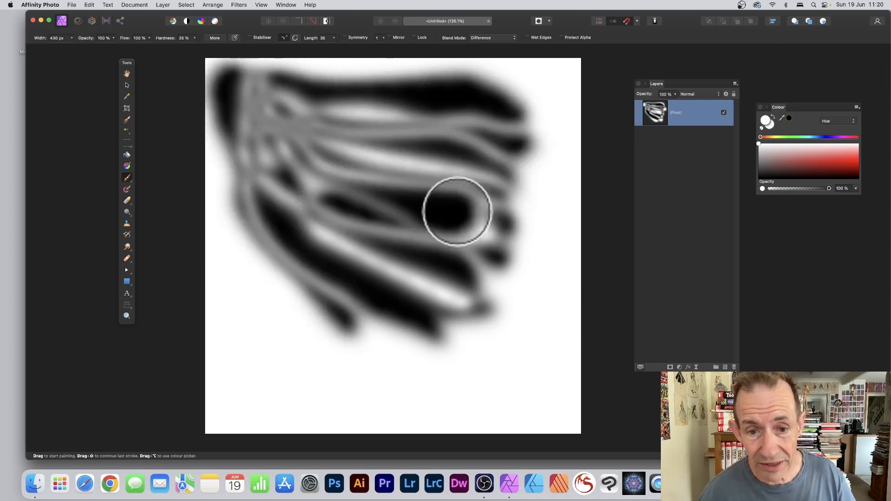
drag(455, 211, 537, 79)
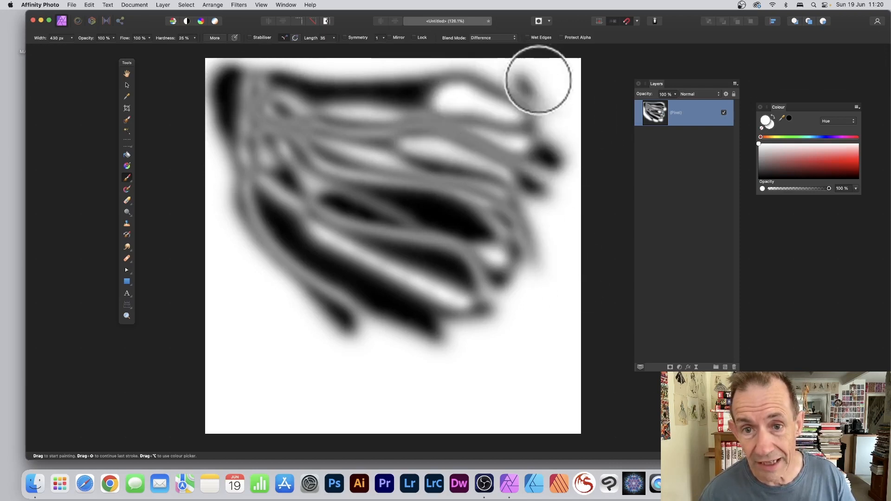
drag(537, 79, 359, 227)
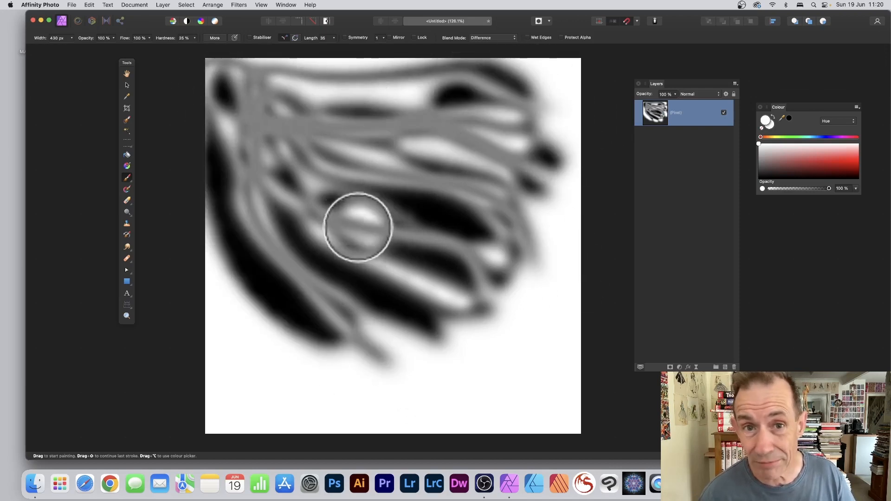
drag(358, 227, 552, 67)
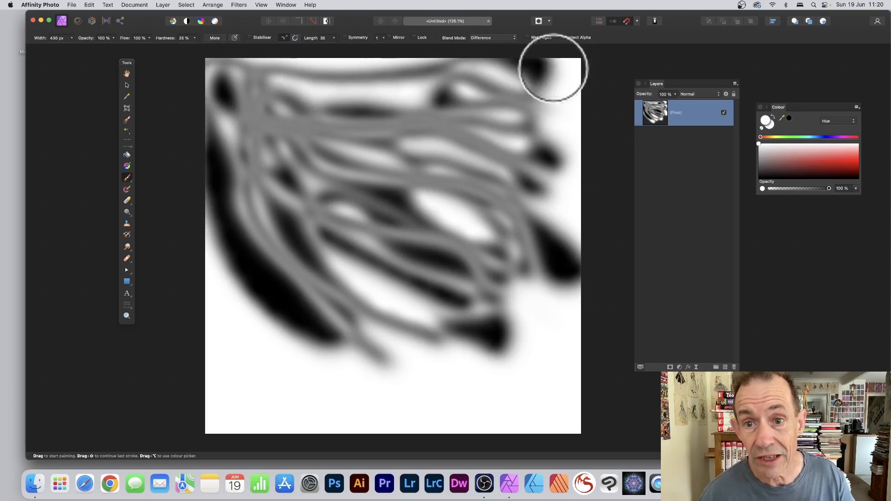
drag(551, 68, 452, 217)
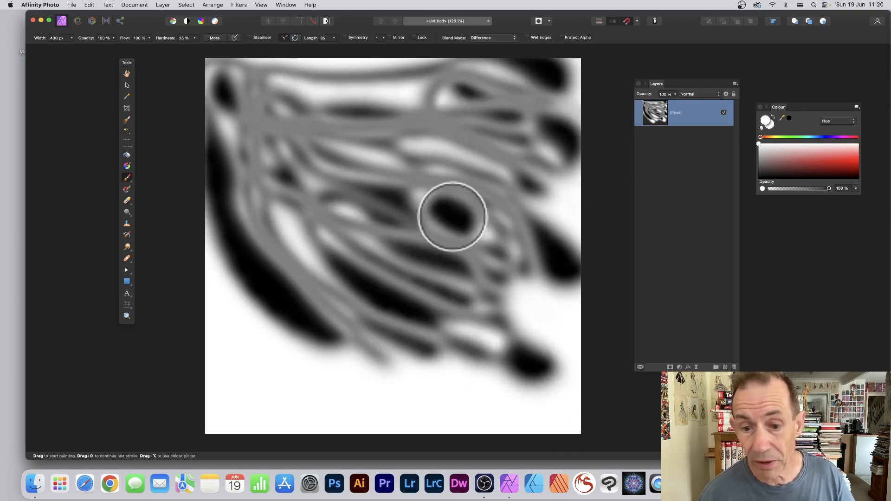
drag(453, 217, 408, 222)
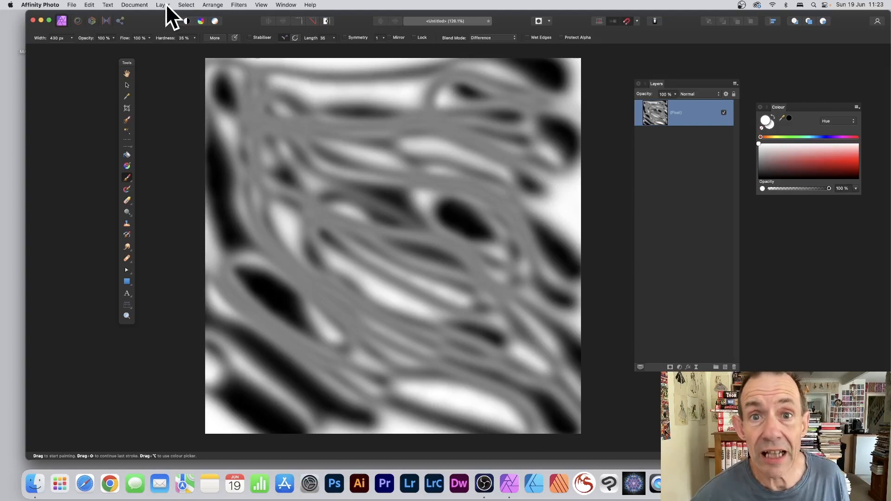
Add a Curves adjustment layer above the pattern via Layer > New Adjustment Layer
click(163, 5)
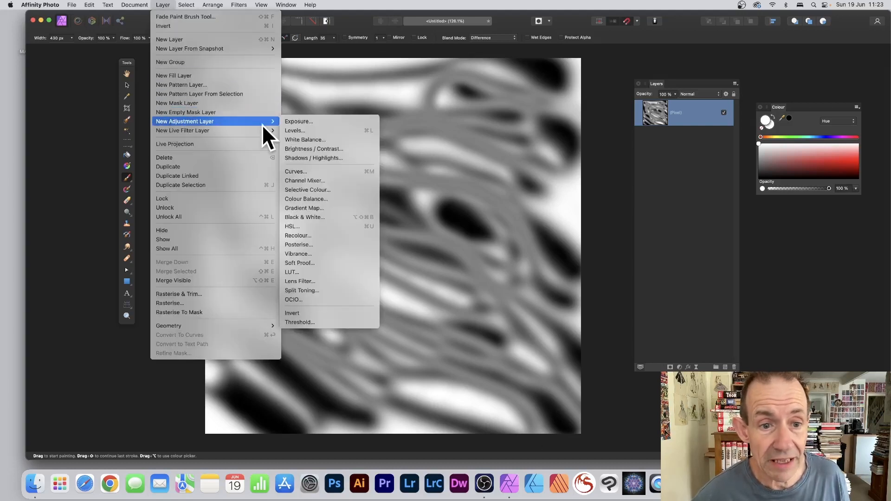
mouse_move(295, 171)
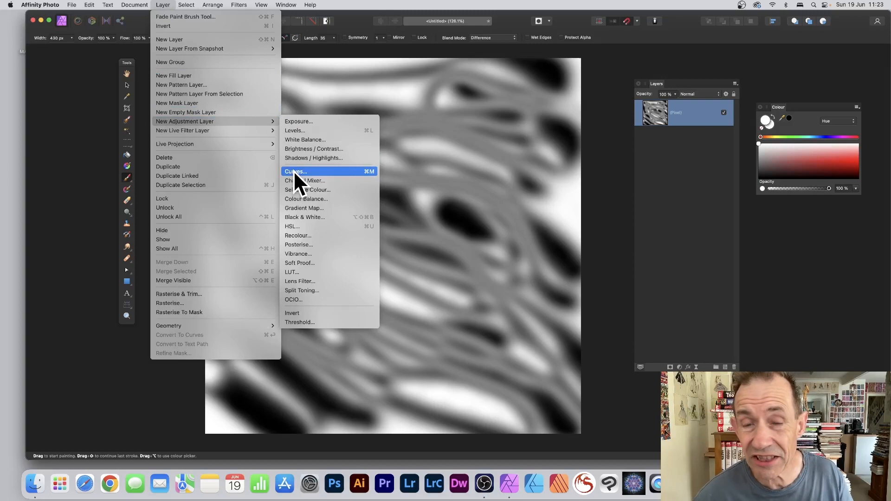
click(295, 171)
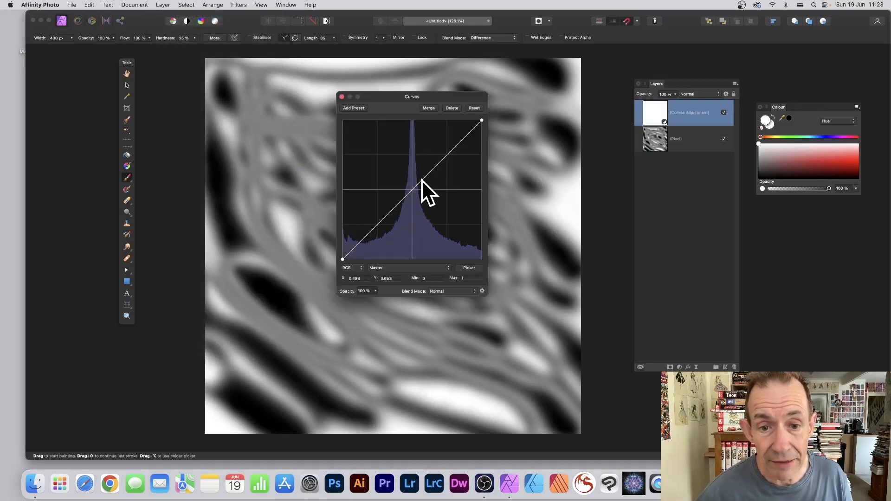
Shape the master curve into an S with midtones pulled down and highlights lifted, then move the dialog aside
drag(423, 193, 432, 204)
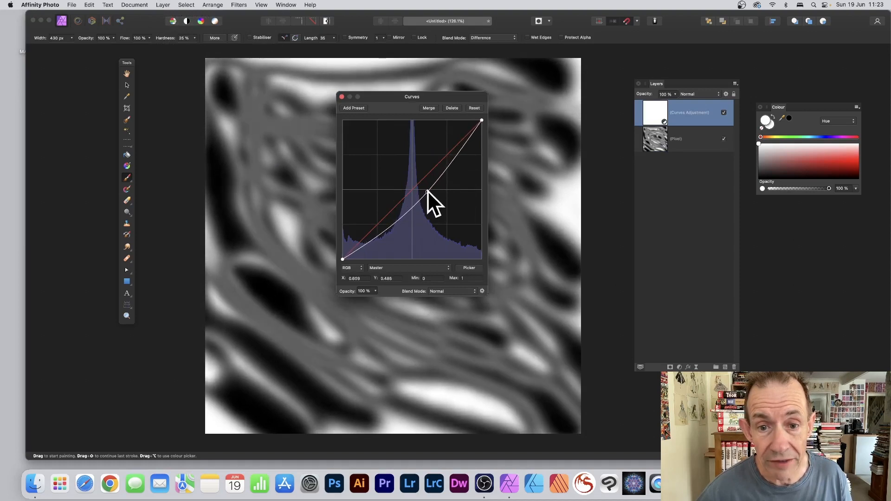
drag(425, 190, 457, 166)
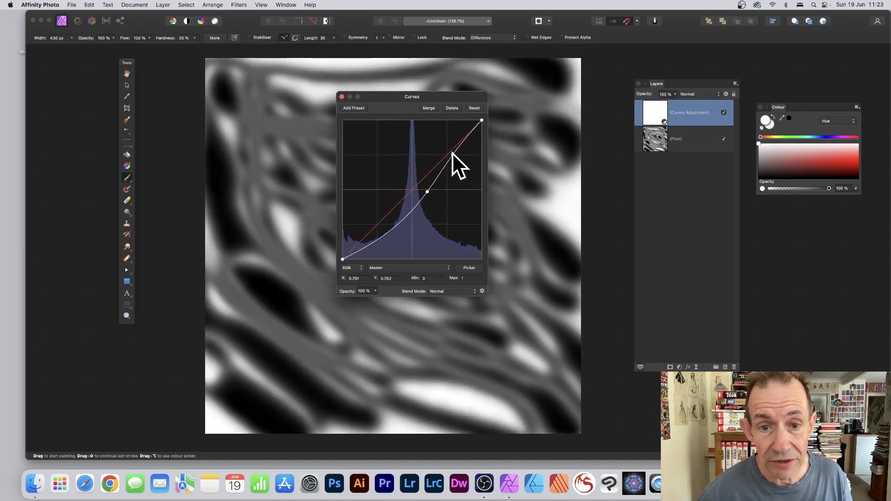
drag(452, 161, 447, 147)
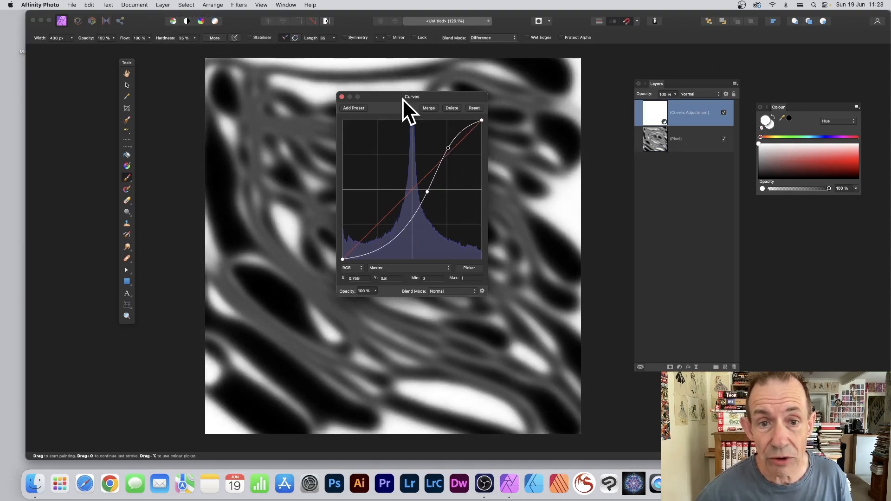
drag(411, 96, 521, 96)
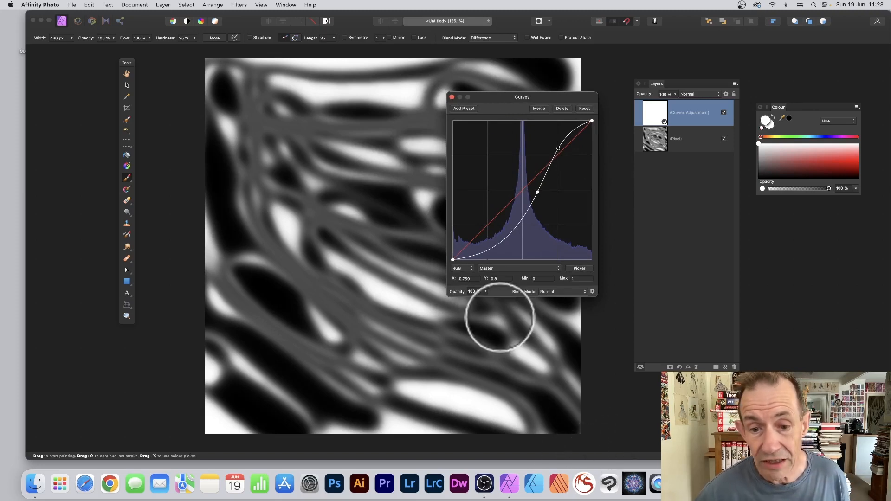
click(486, 268)
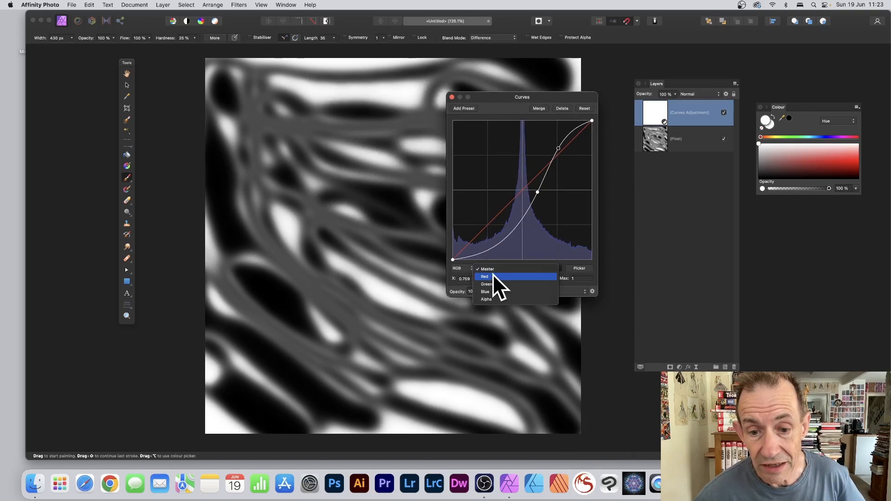
Switch the Curves channel to Red to begin tinting highlights teal and shadows dark red
click(485, 276)
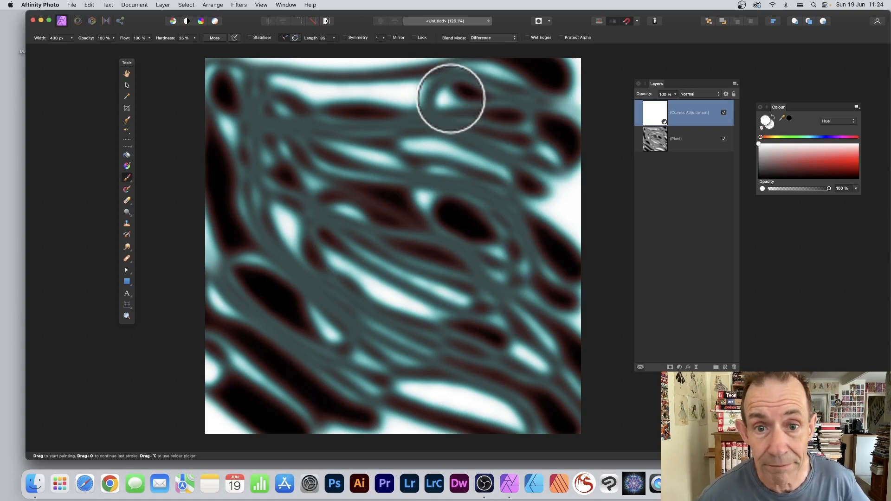
drag(452, 100, 450, 97)
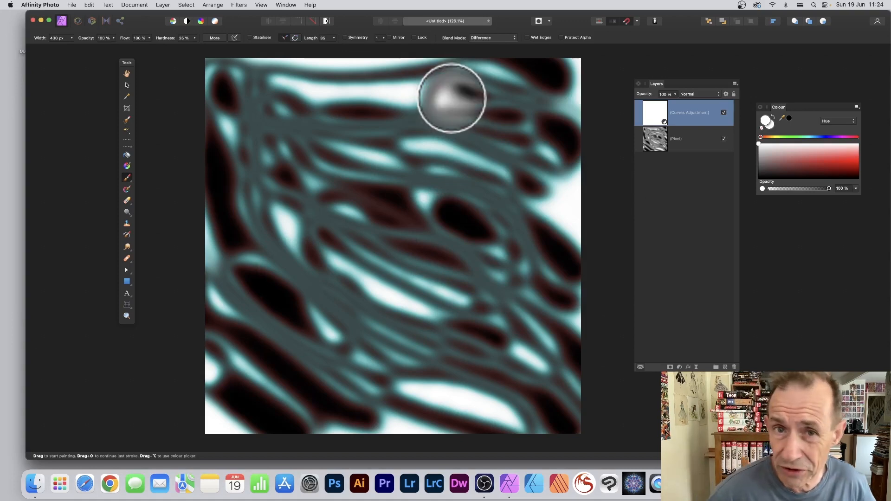
click(452, 100)
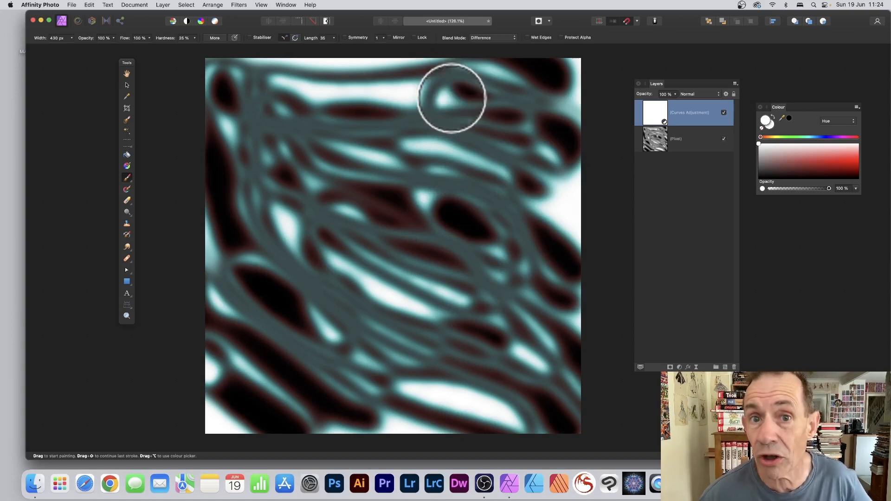
mouse_move(725, 54)
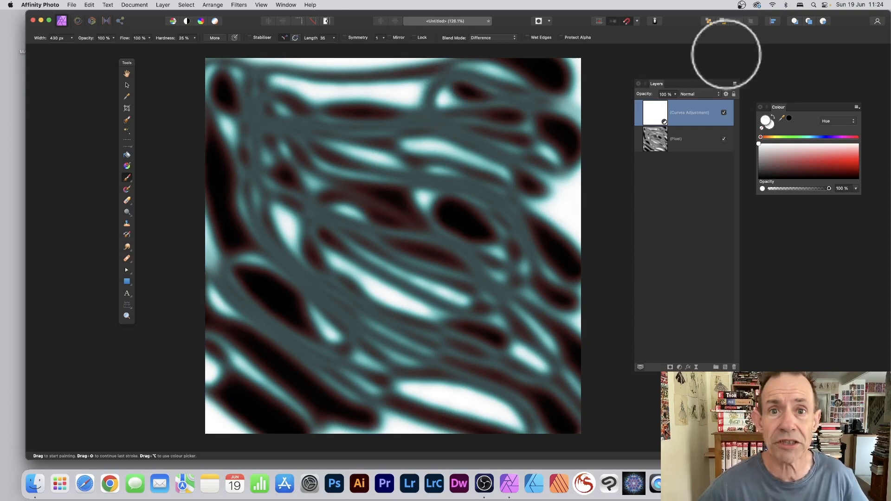